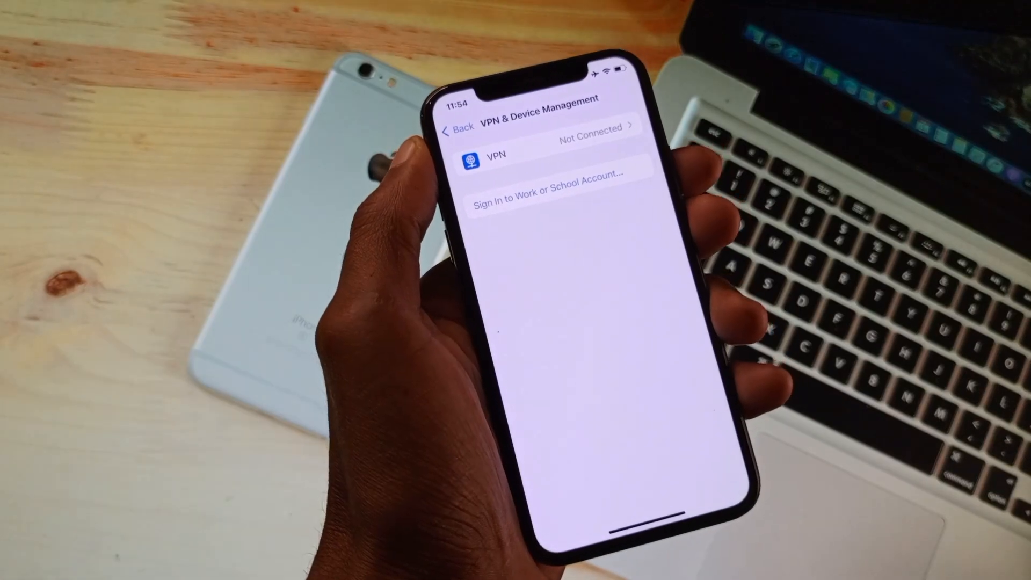
- Check VPN & Device Management shows the VPN as Not Connected
{"action": "left_click", "coordinate": [455, 130]}
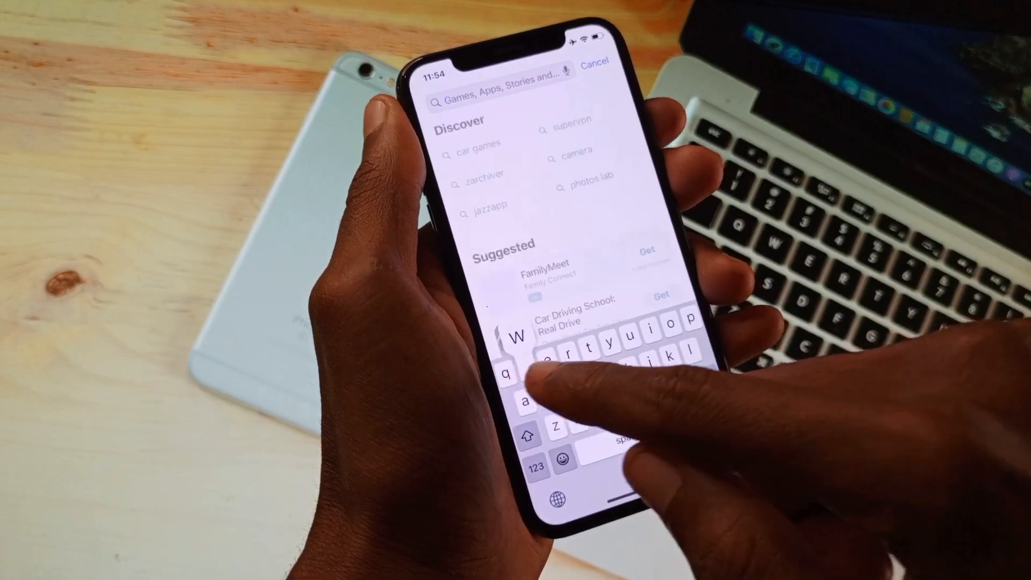
- Search the App Store for 'whatsapp'
{"action": "type", "text": "whatsapp"}
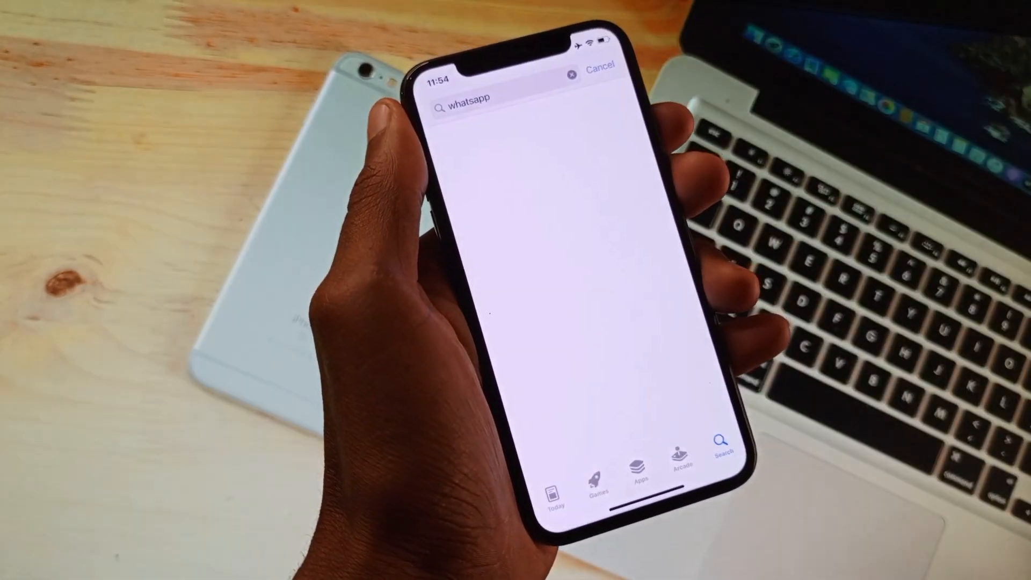